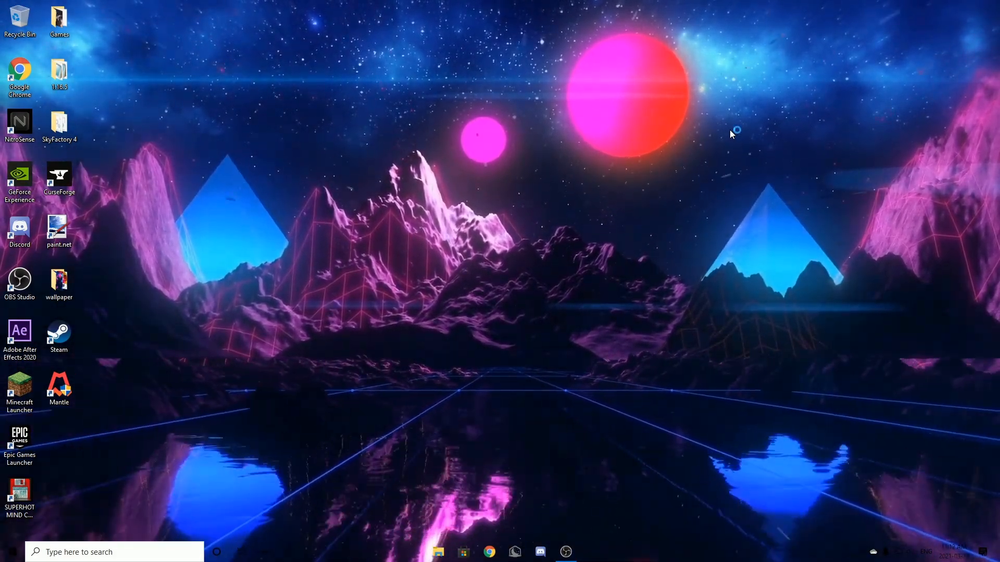
mouse_move(511, 382)
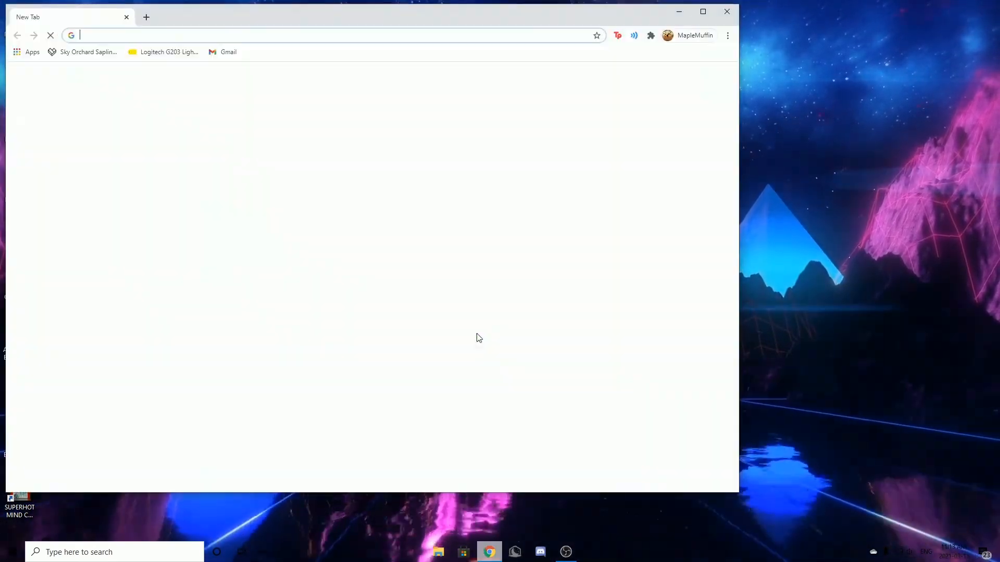
Visit mantle.gg and its About page, then return to the desktop.
type("mantle/gg")
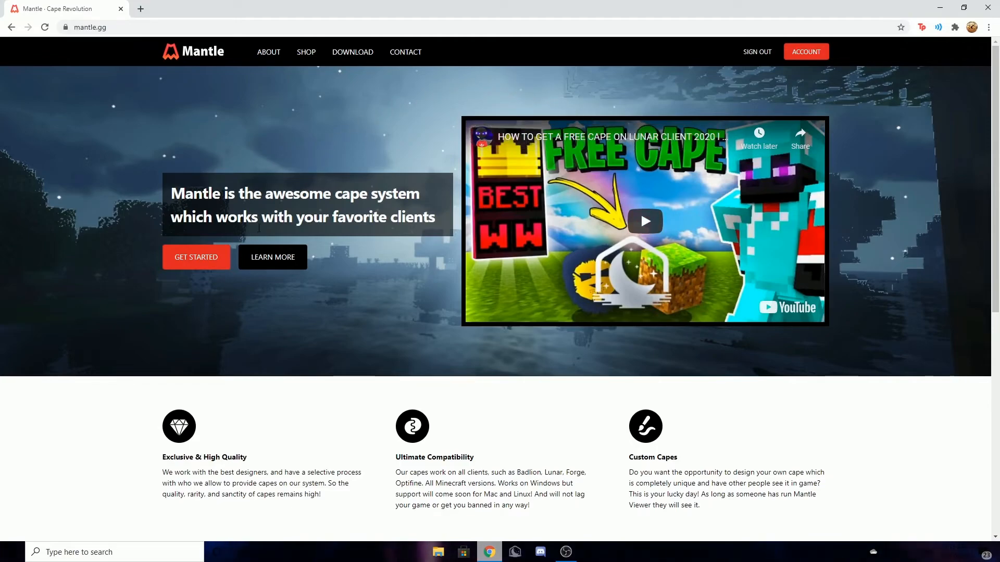
left_click(268, 52)
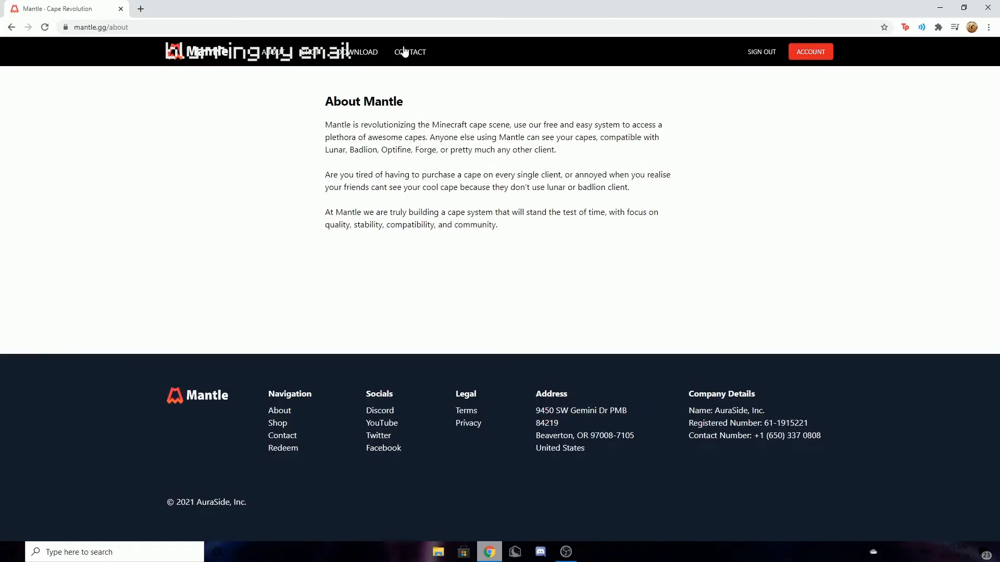
left_click(305, 52)
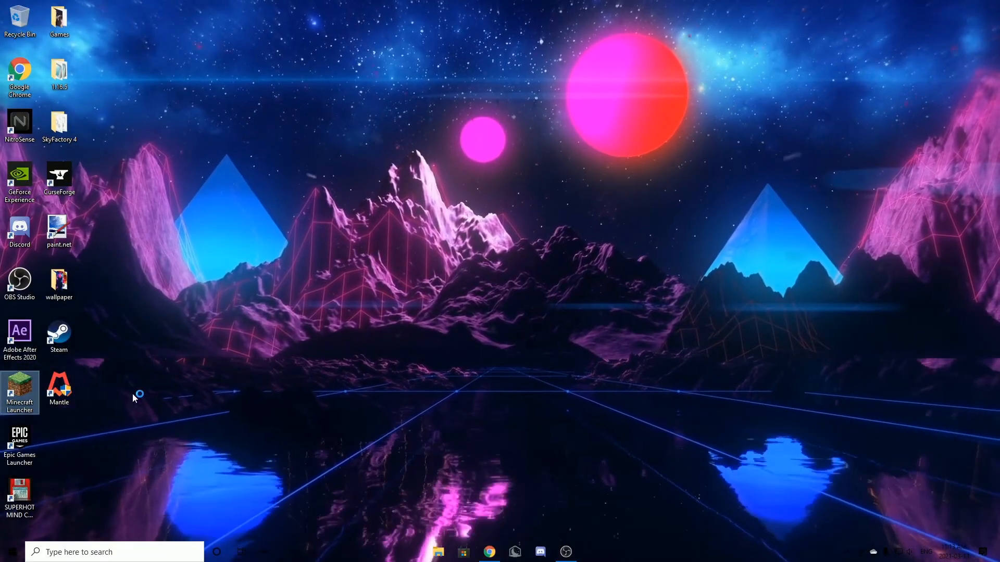
Launch Minecraft and edit the Mantle server entry, leaving the address as mc.mantle.gg without a port.
double_click(19, 393)
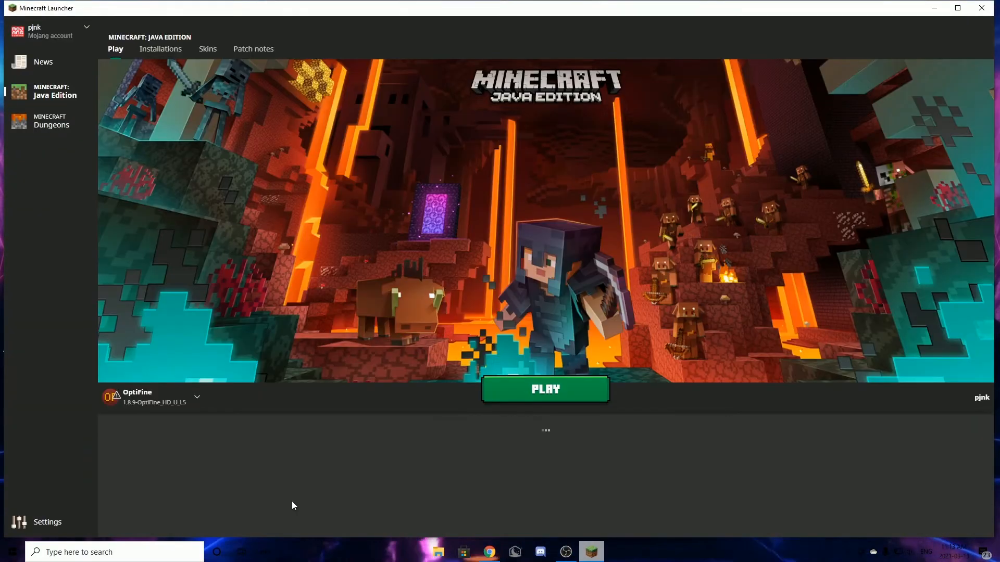
left_click(545, 389)
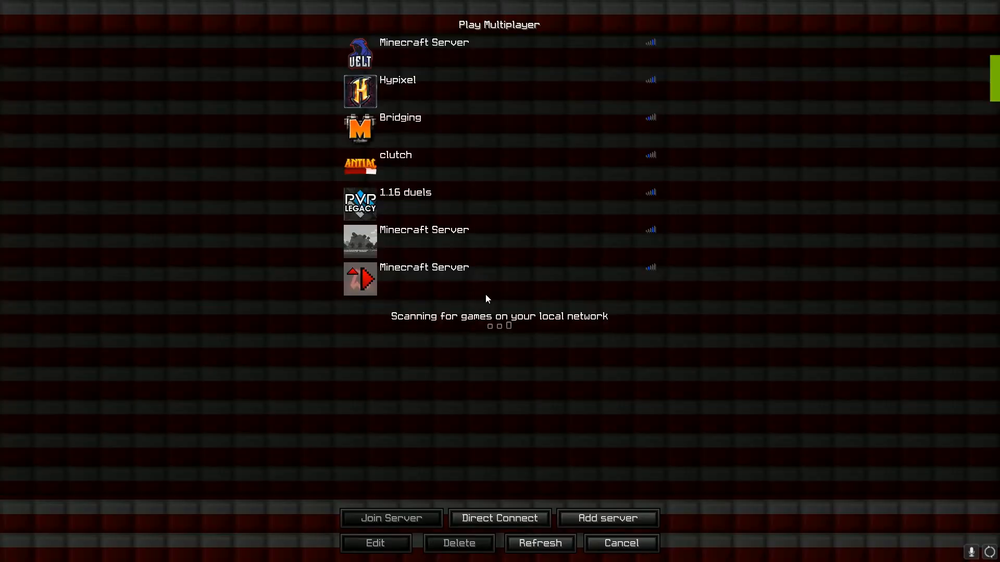
left_click(375, 544)
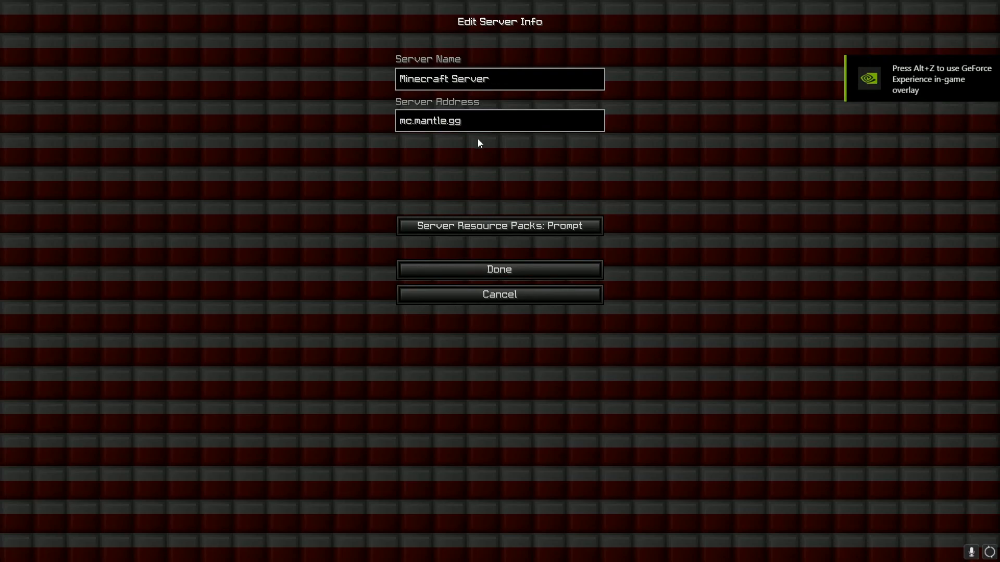
mouse_move(479, 129)
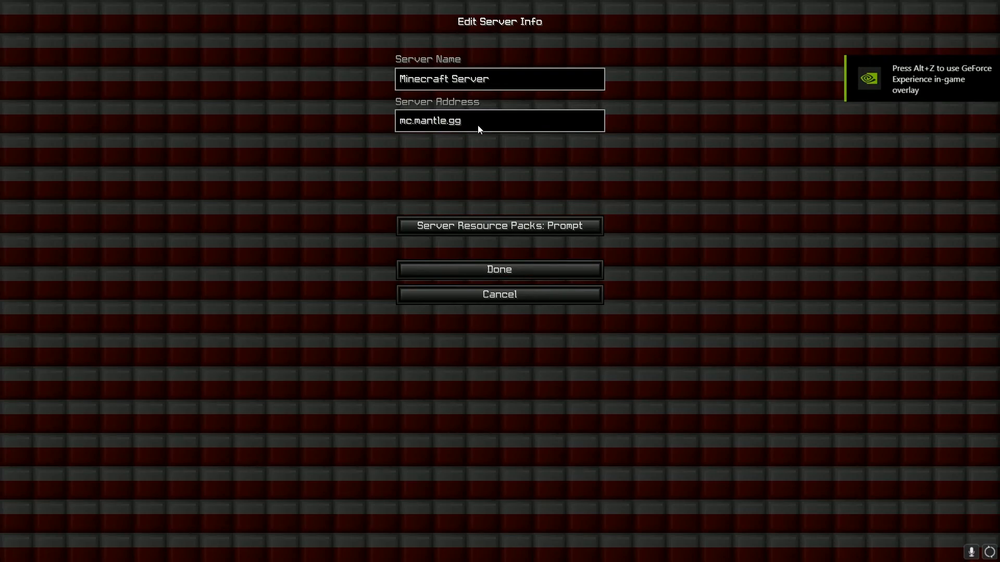
type(":")
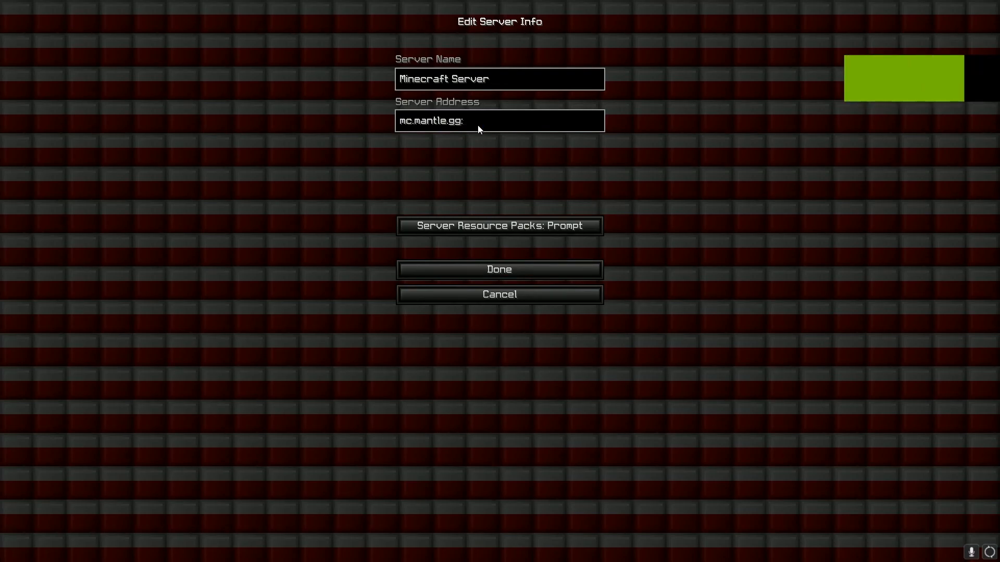
type("176")
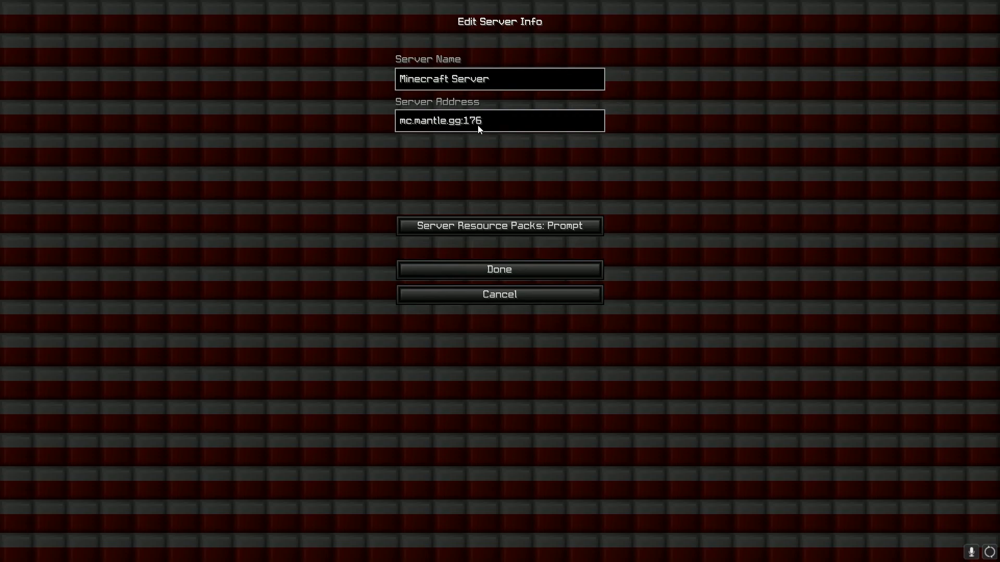
type("0")
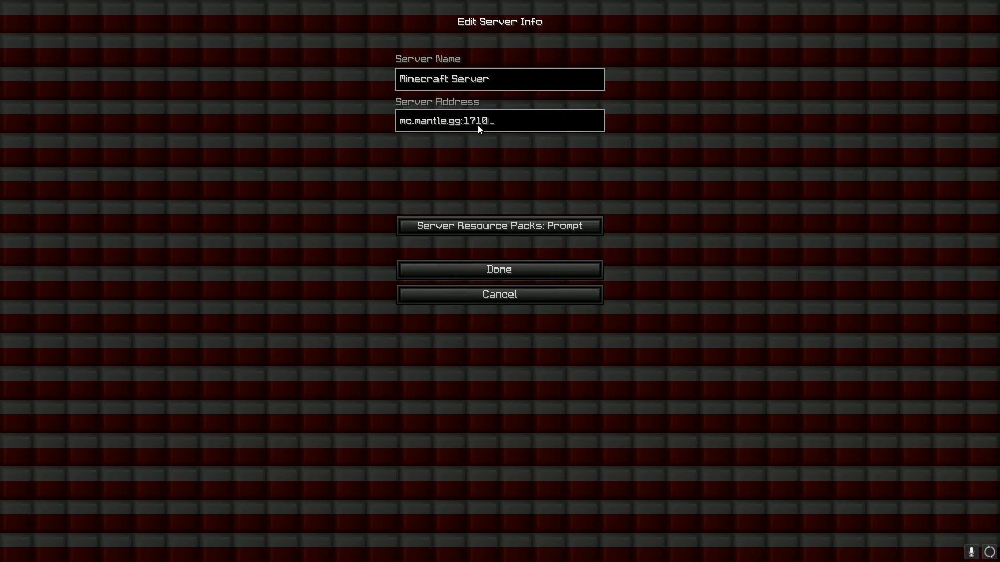
key("Backspace")
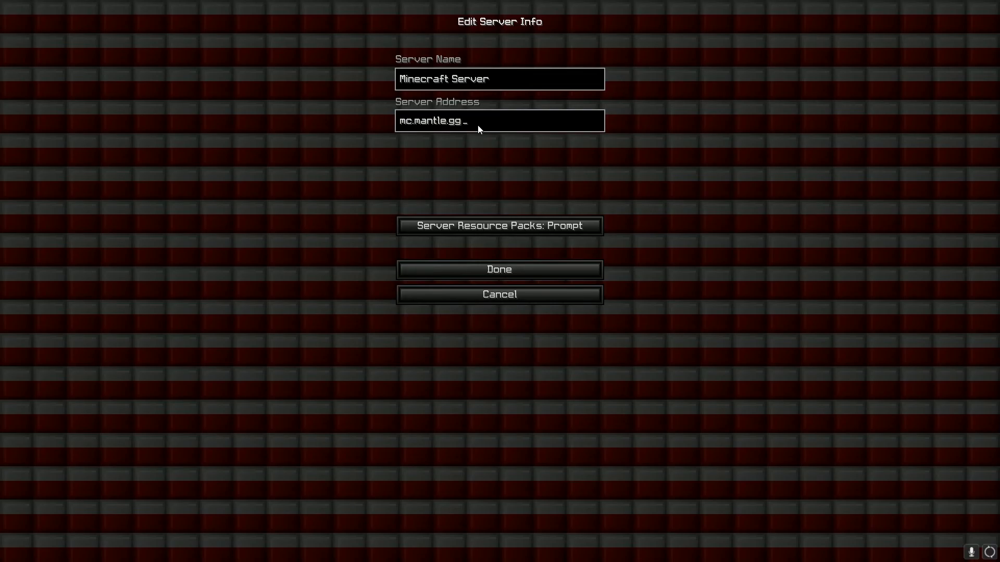
Save the server details and join the Mantle server.
left_click(499, 269)
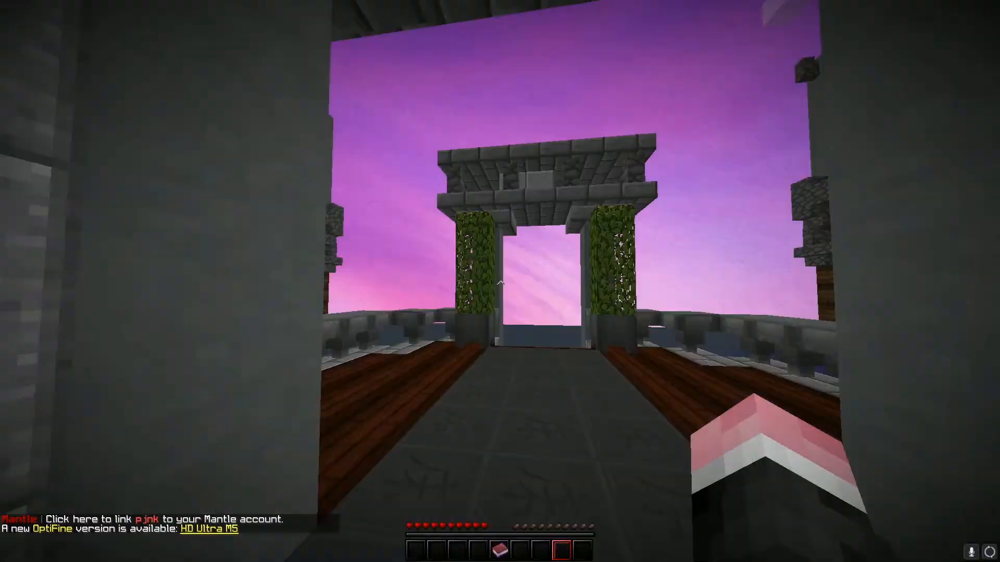
key("w")
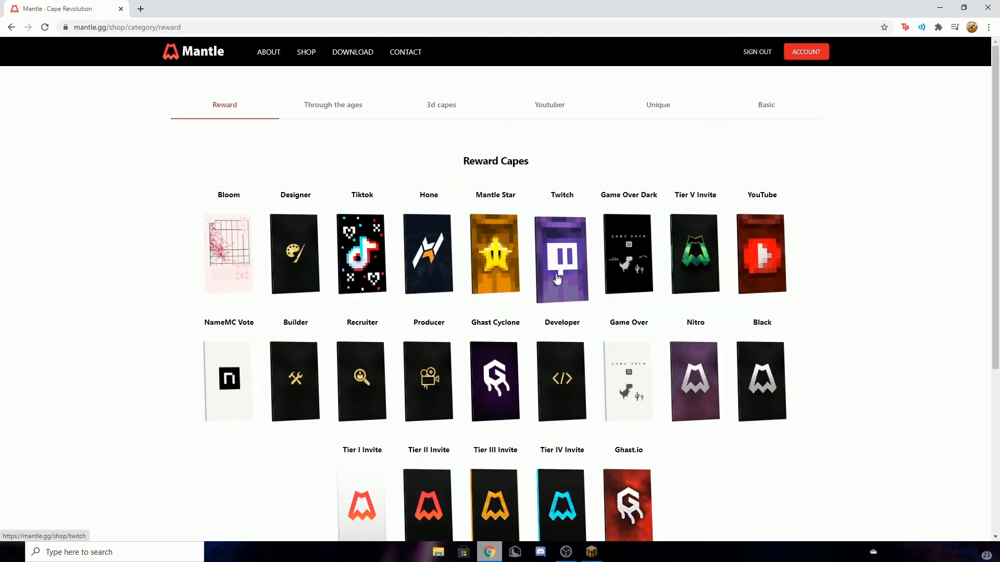
Browse the Reward Capes, then vote for mantle.gg from the NameMC Vote cape page.
scroll("down", 3)
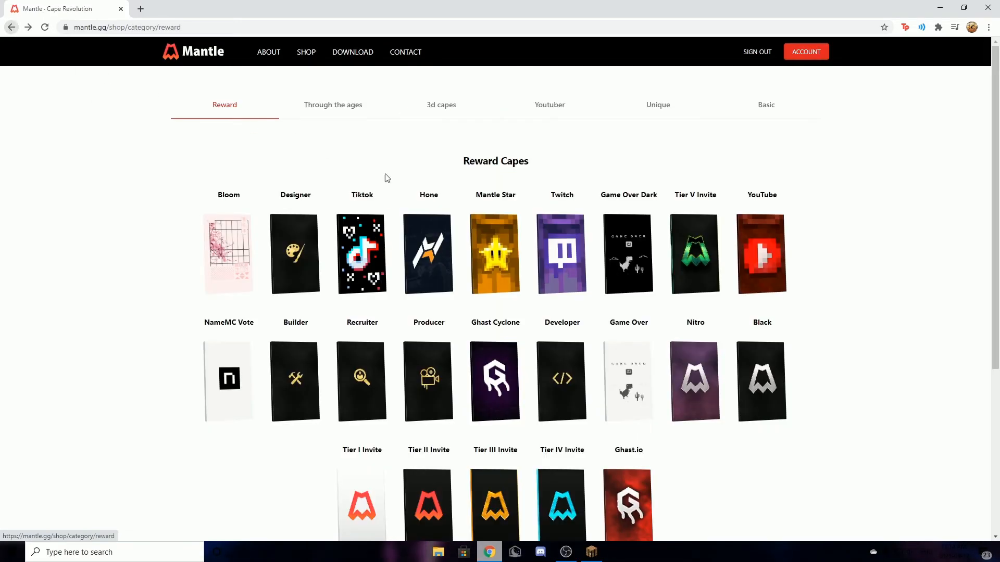
scroll("down", 3)
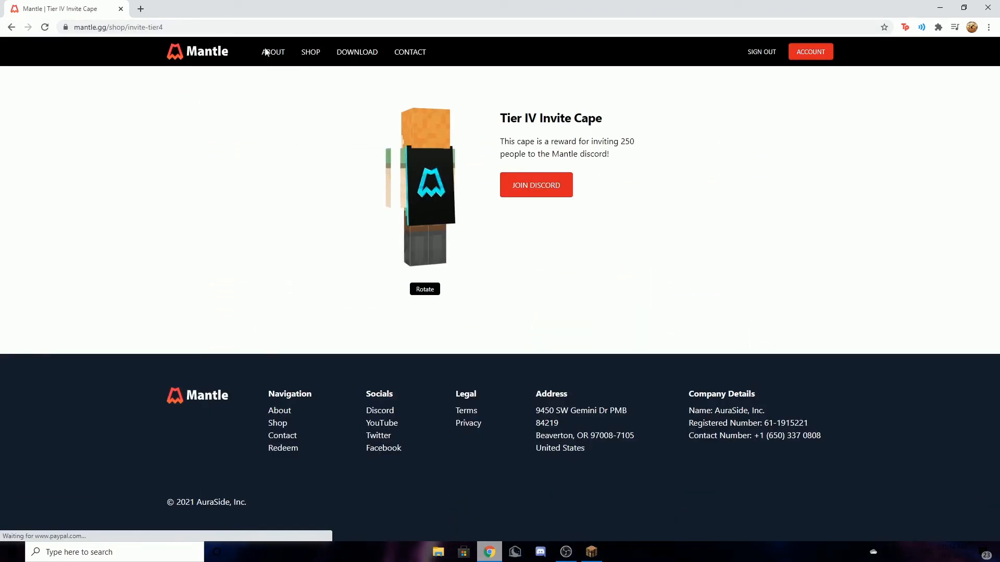
left_click(10, 27)
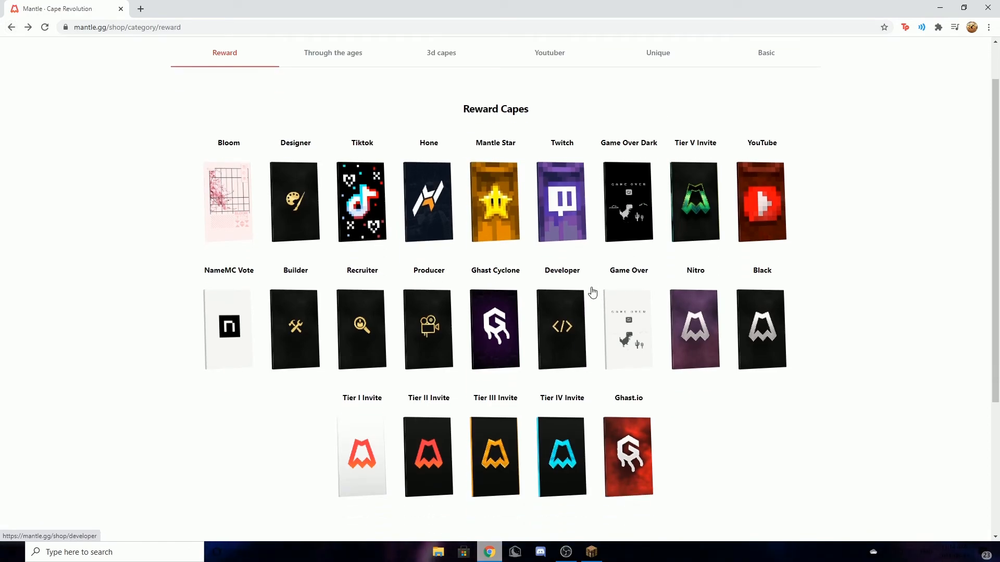
left_click(228, 329)
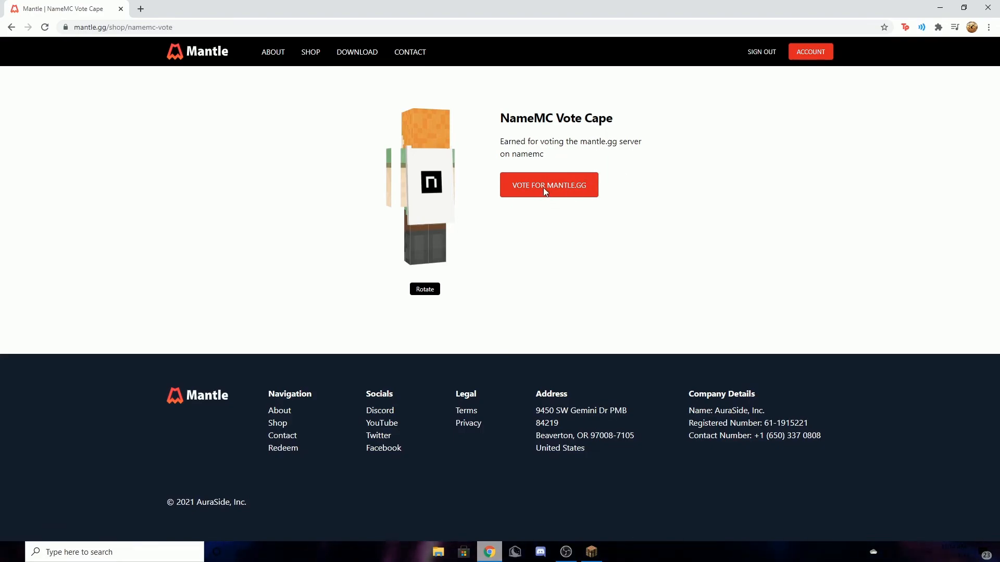
left_click(547, 186)
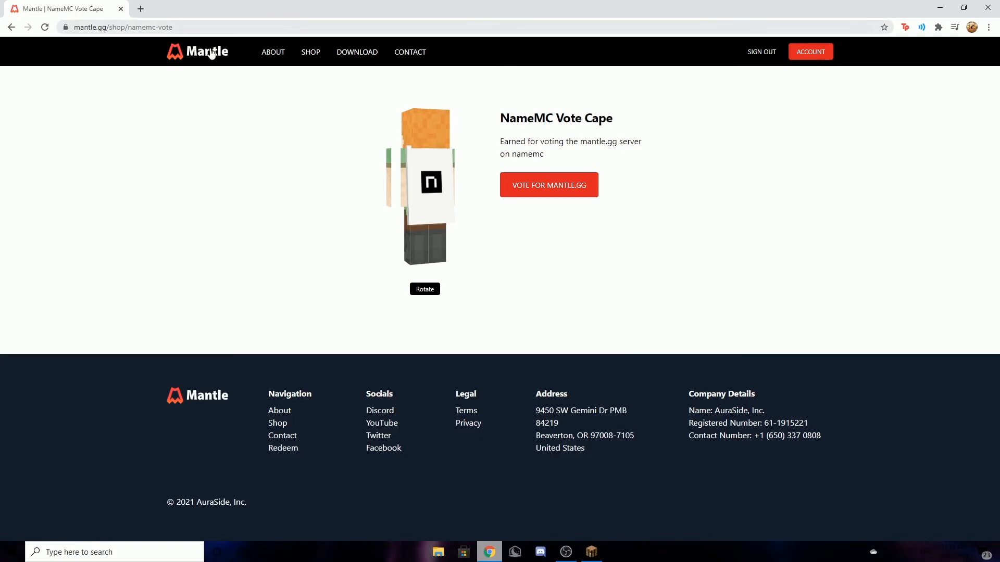
Download the Windows Mantle_Setup installer and run it.
left_click(356, 52)
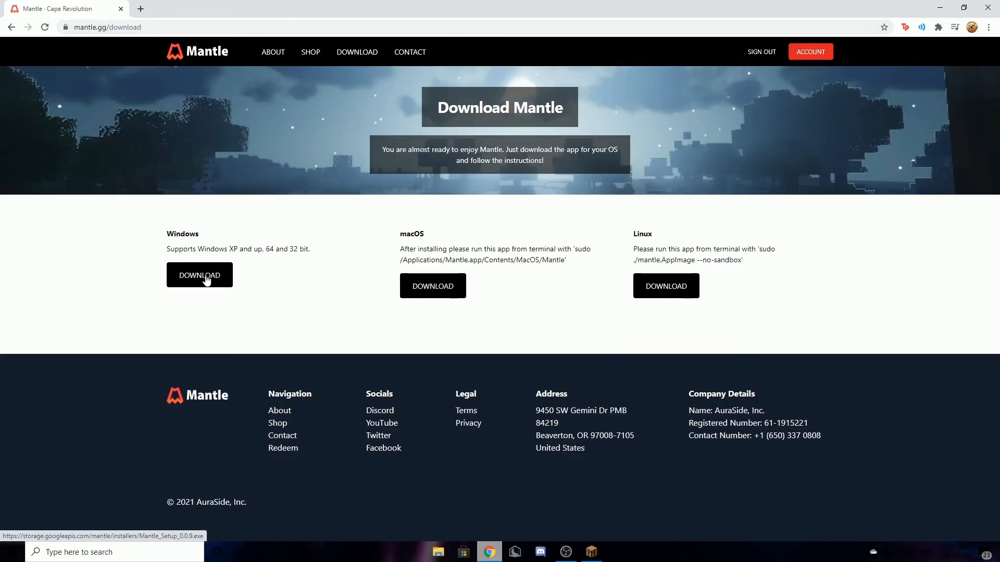
left_click(199, 275)
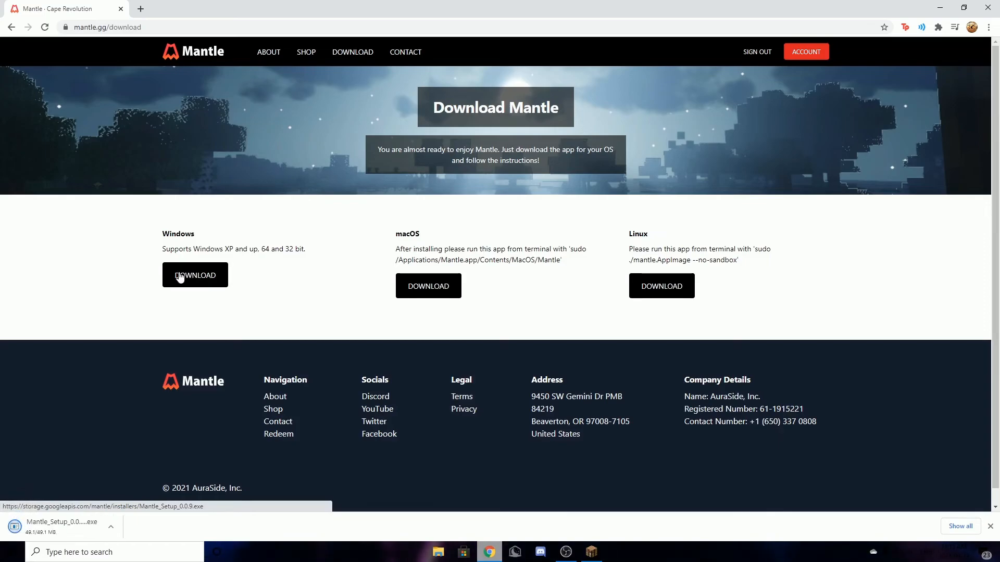
mouse_move(82, 356)
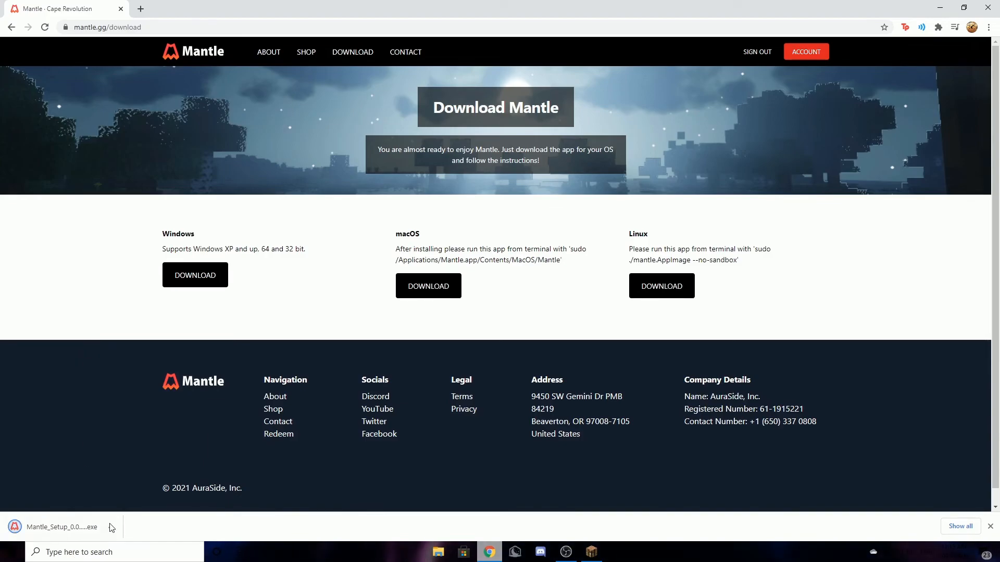
left_click(60, 527)
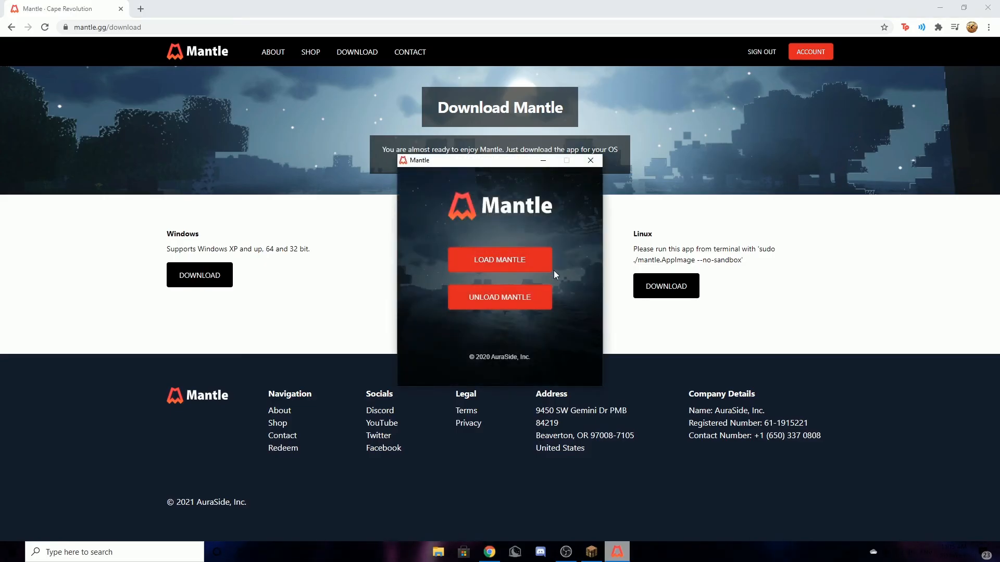
Load Mantle into the game, close Chrome and relaunch the Minecraft launcher.
left_click(498, 260)
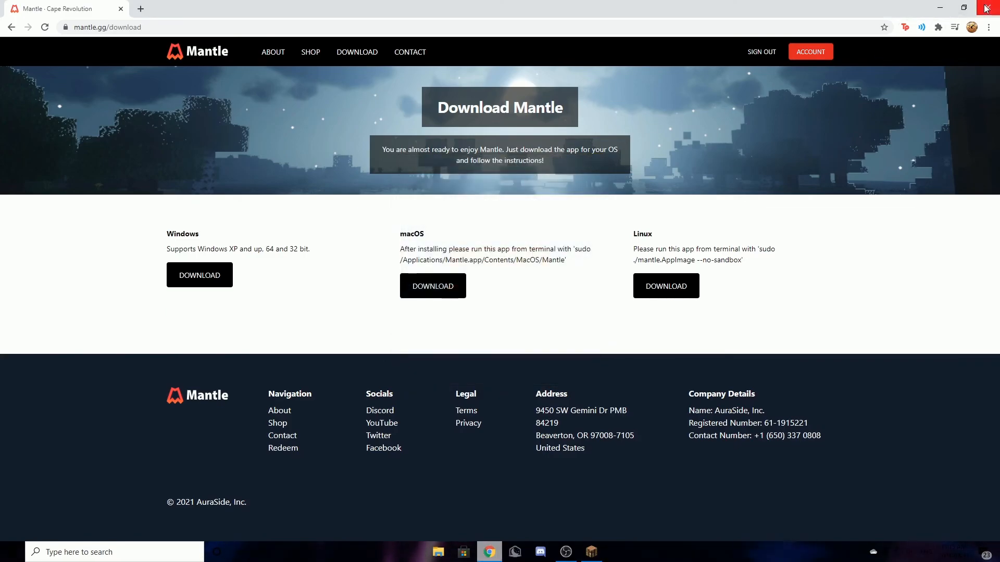
left_click(988, 8)
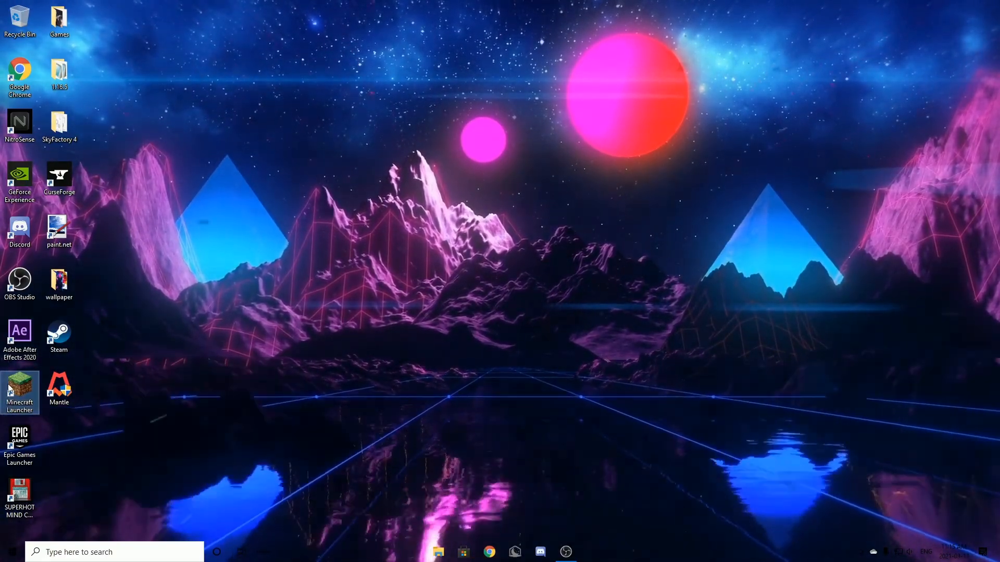
double_click(19, 388)
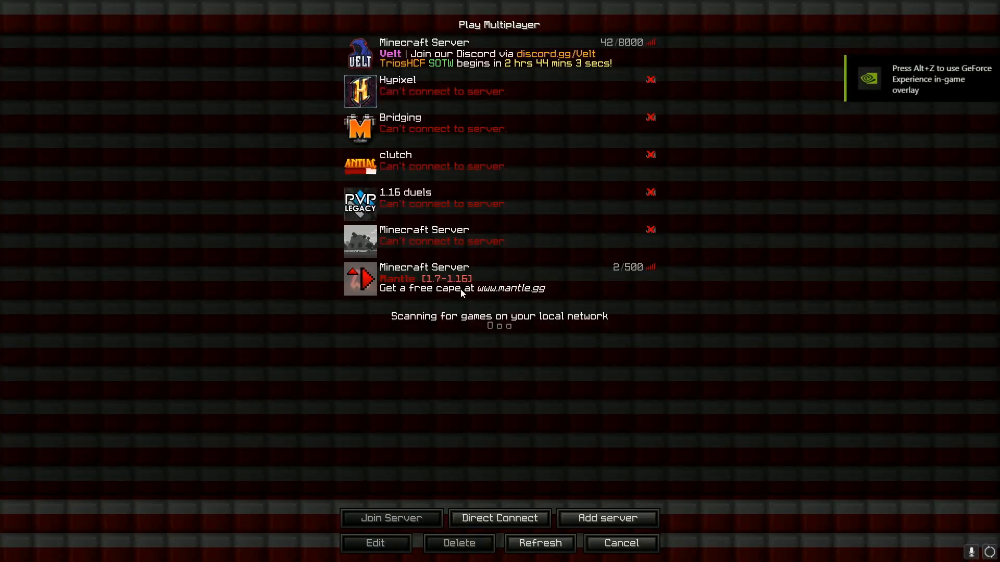
Select the Mantle server in the multiplayer list.
left_click(618, 544)
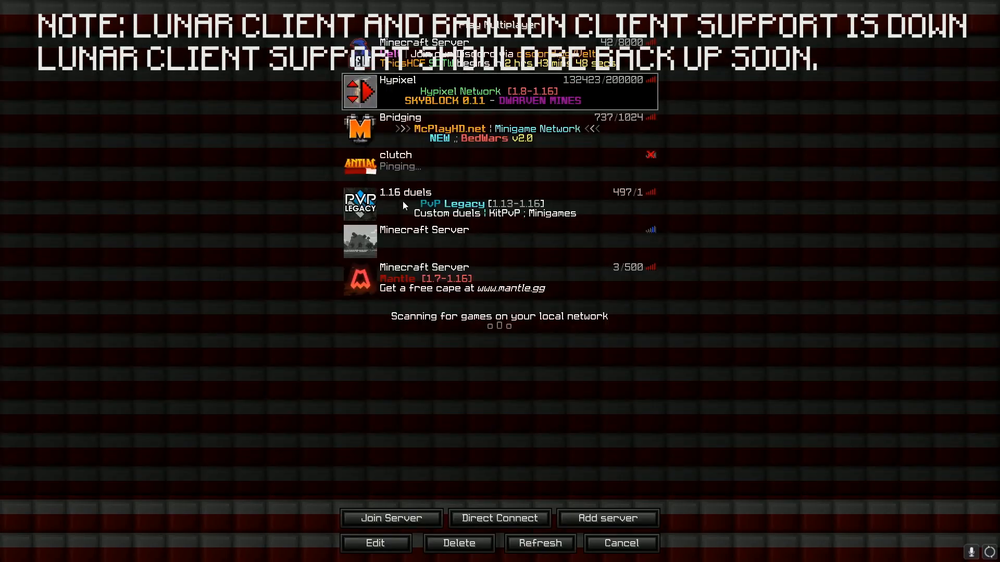
Add a server with address 'lunar' and join The Lunar Network.
left_click(390, 518)
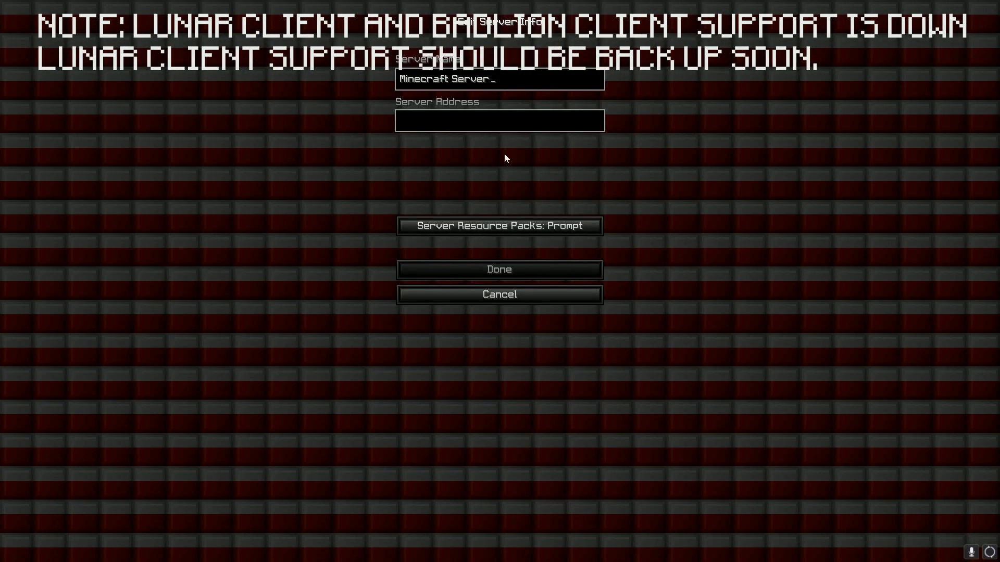
type("lunar")
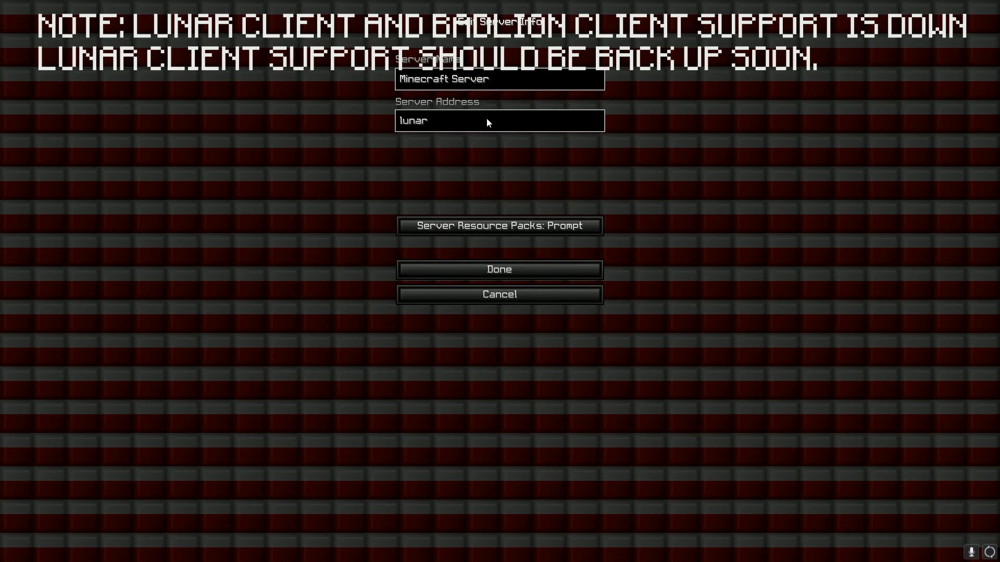
left_click(499, 268)
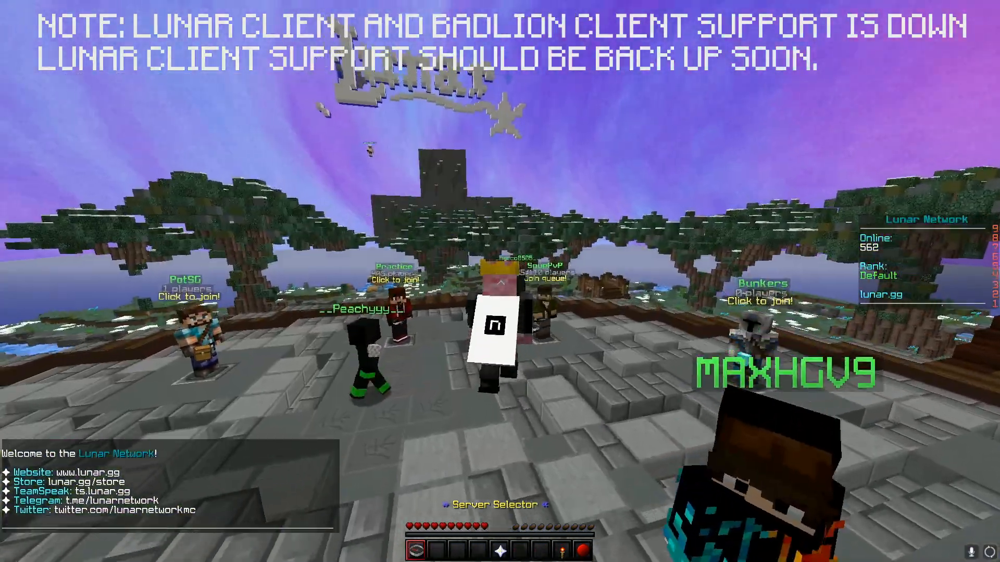
left_click(490, 504)
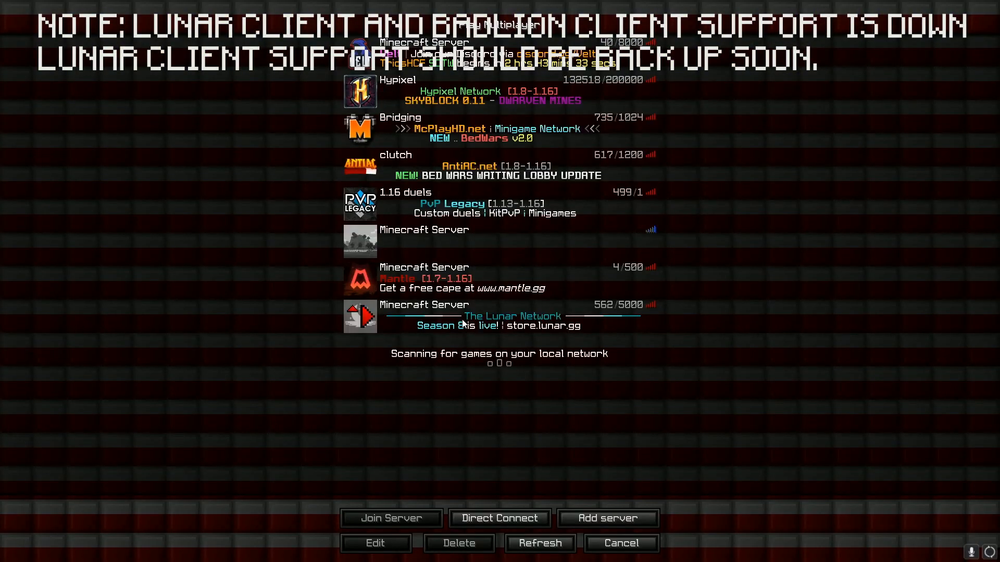